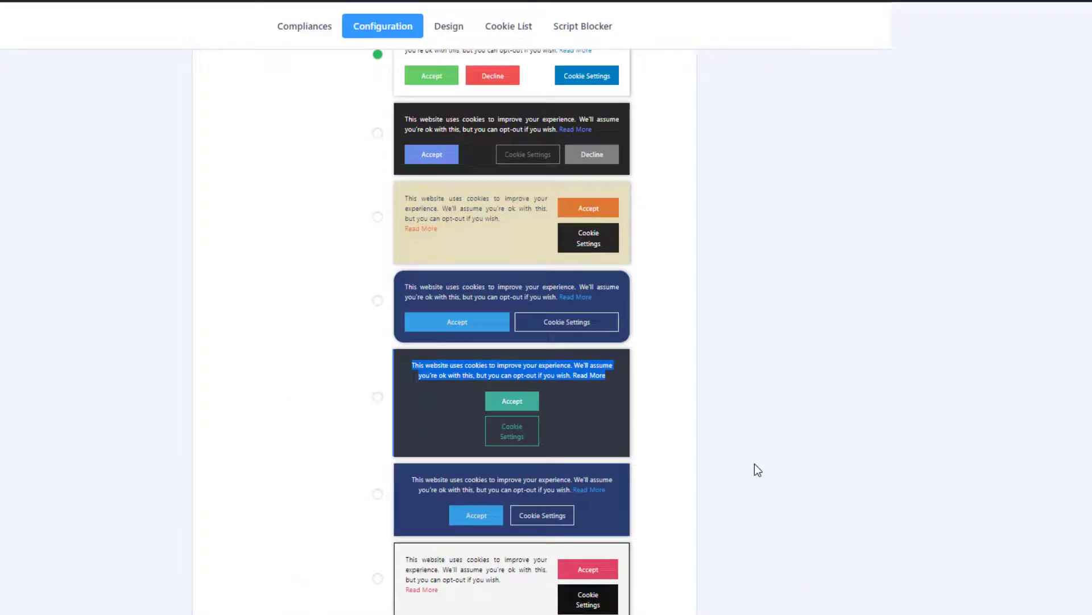
- Scroll the installed plugins list to GDPR Cookie Consent and GDPR Cookie Consent Pro
scroll("down", 3)
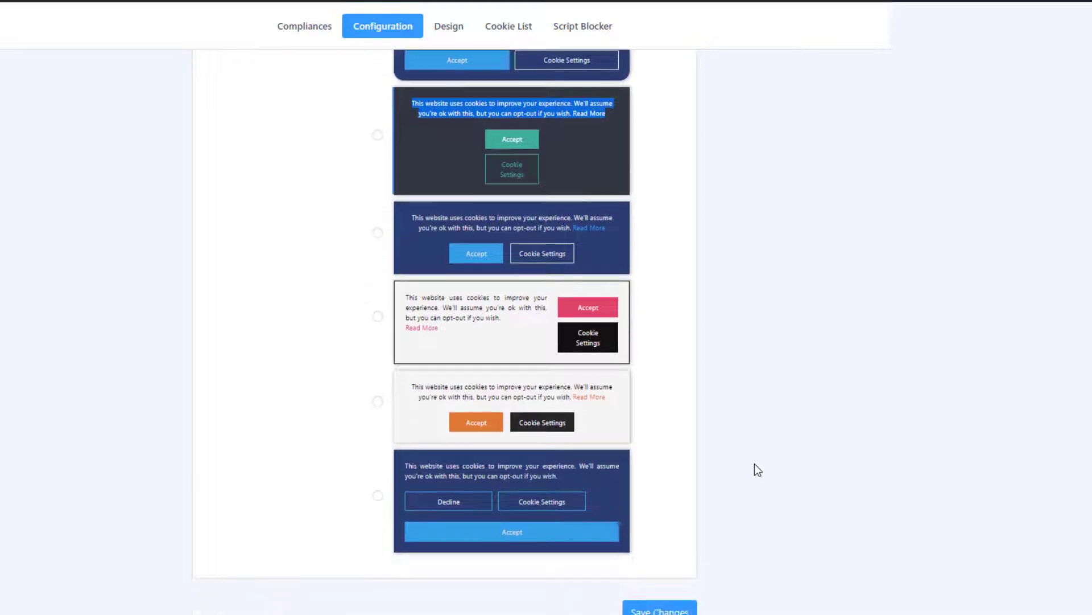
scroll("down", 3)
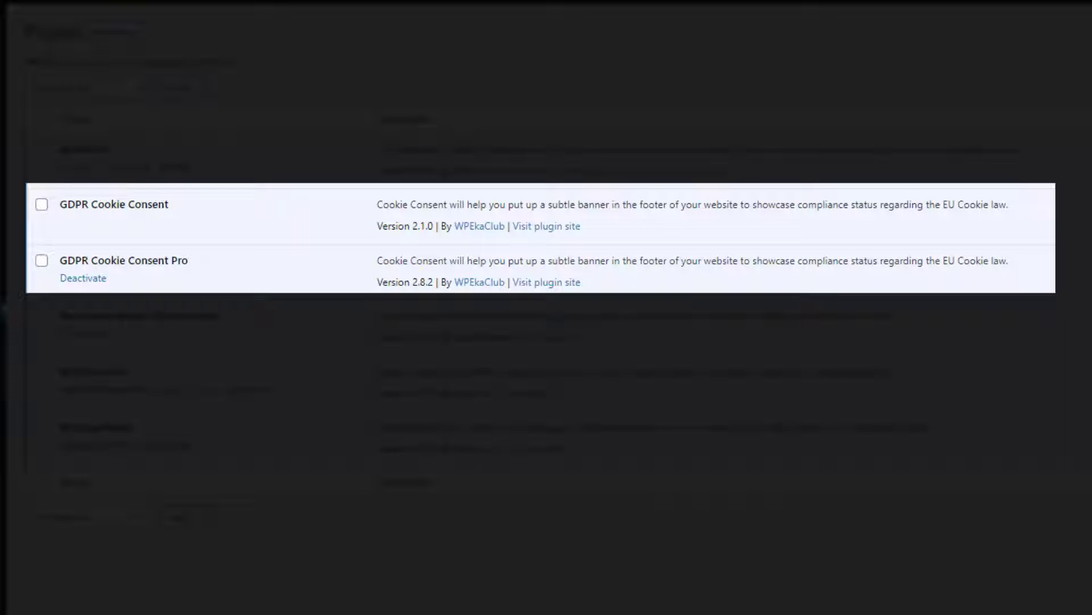
mouse_move(173, 229)
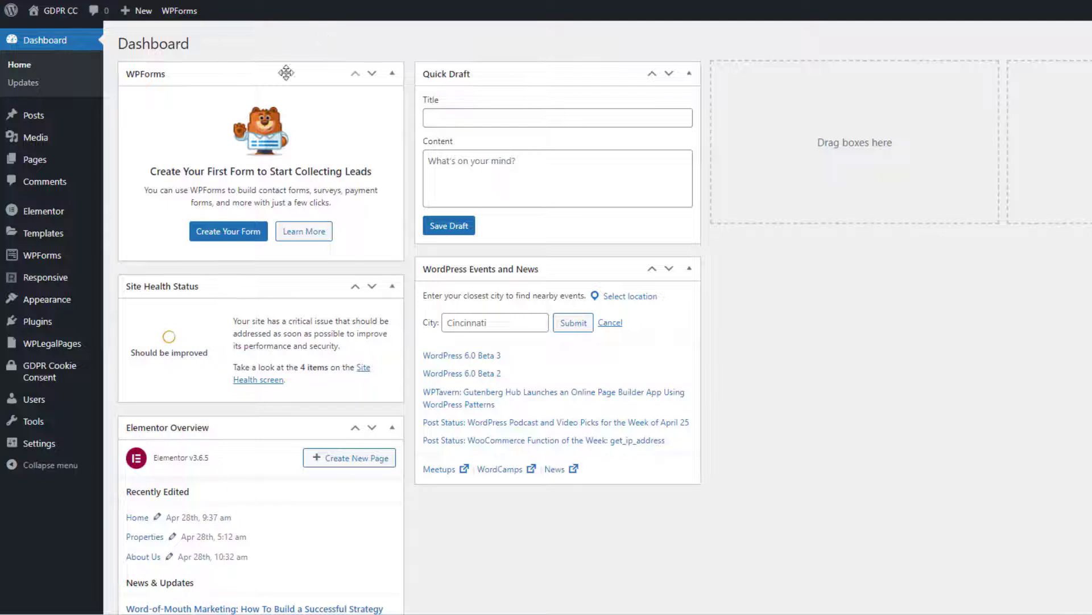
mouse_move(49, 371)
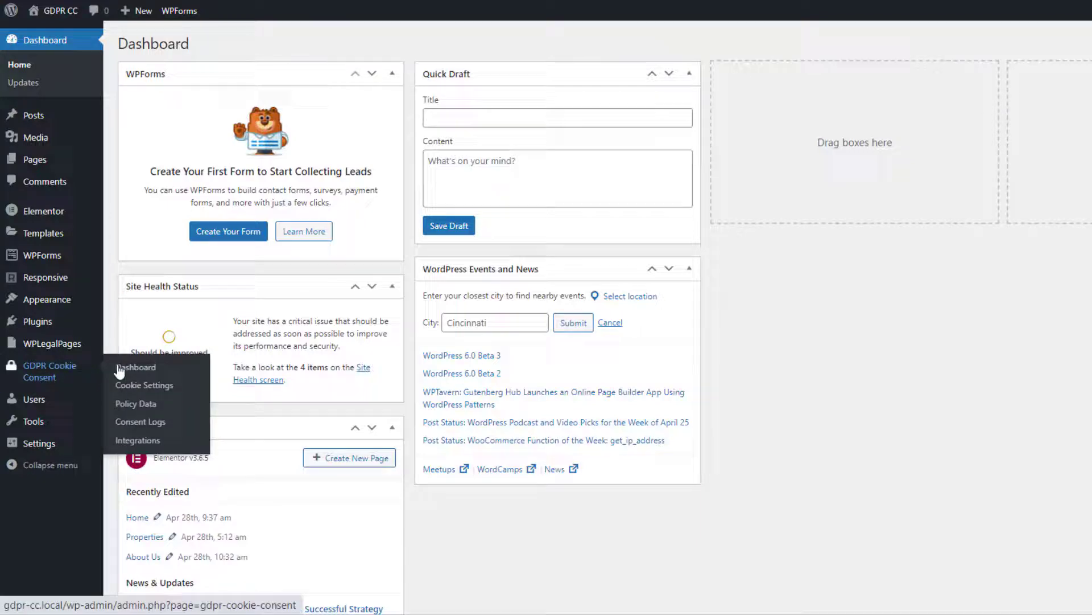
- Go to the GDPR Cookie Consent plugin's Cookie Settings page from the admin menu
left_click(143, 385)
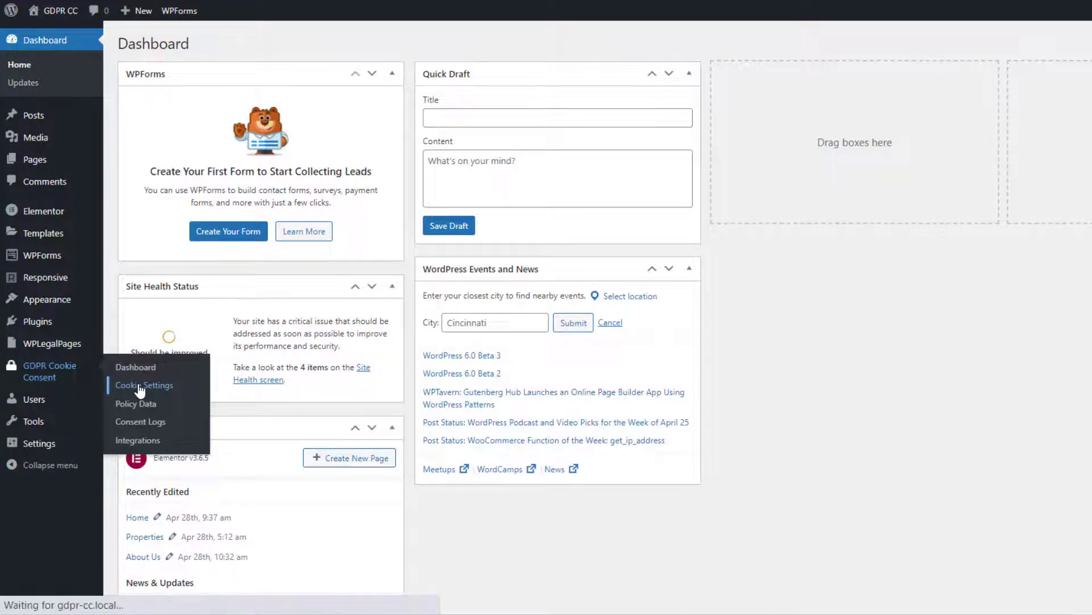
left_click(144, 384)
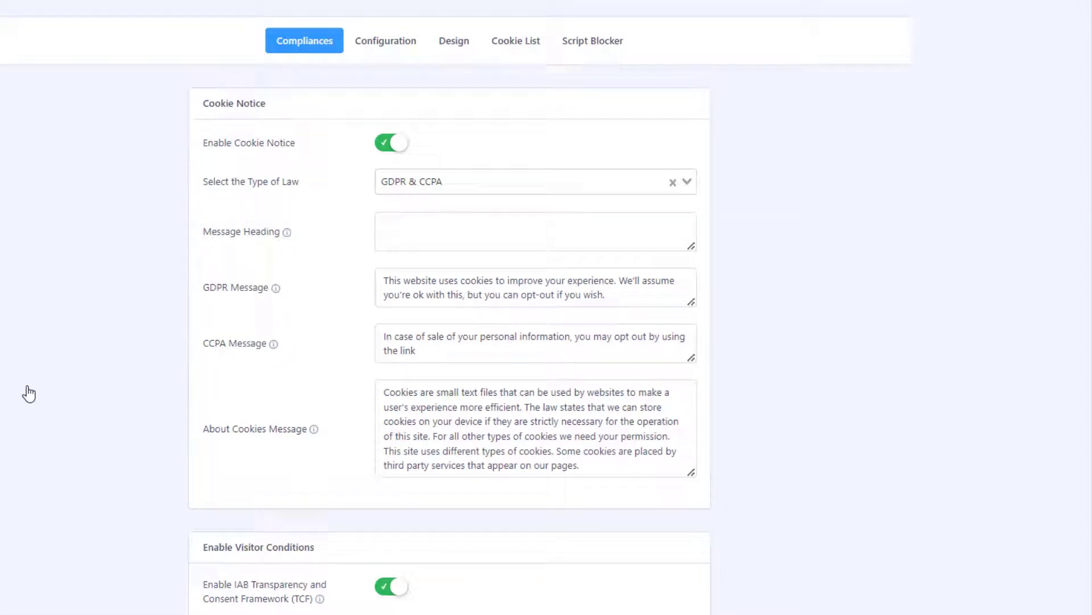
mouse_move(414, 50)
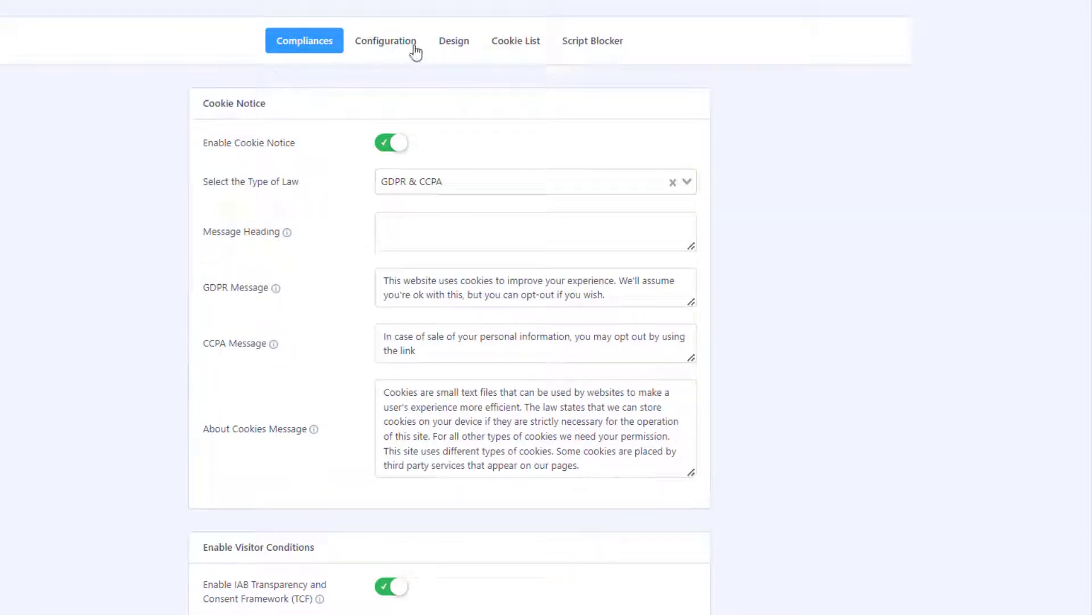
- In the Design settings, change the Cookie Bar Color to #5c5757 via the colour picker
left_click(454, 41)
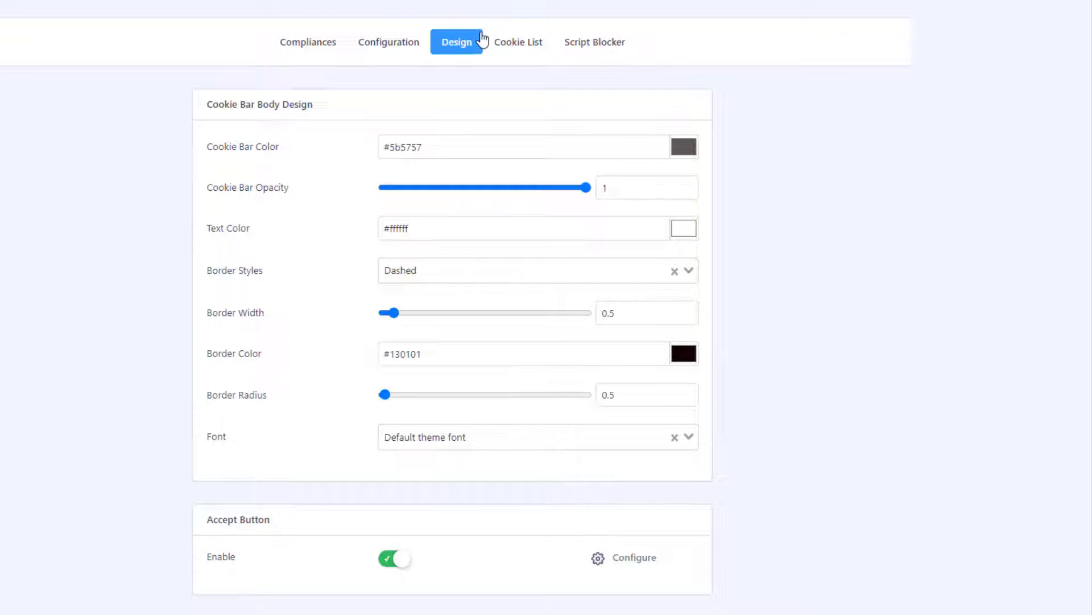
mouse_move(679, 135)
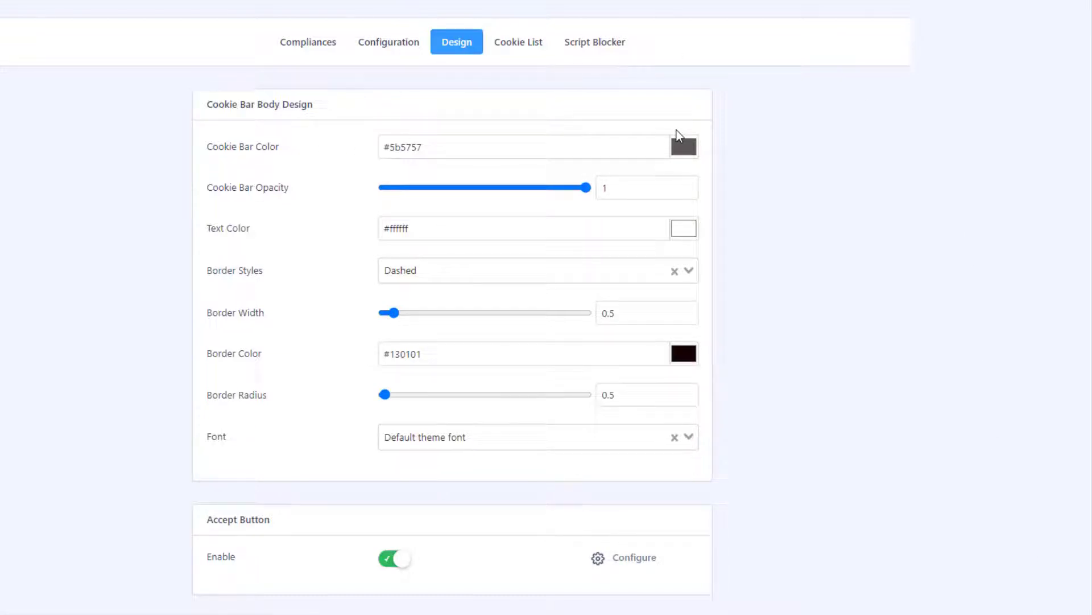
left_click(684, 147)
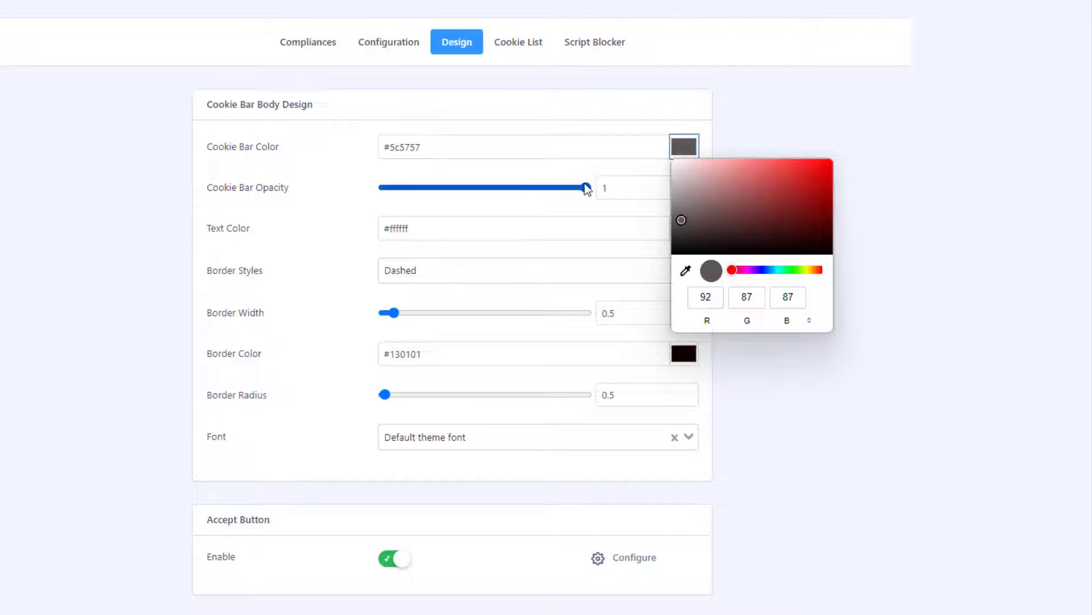
left_click(485, 187)
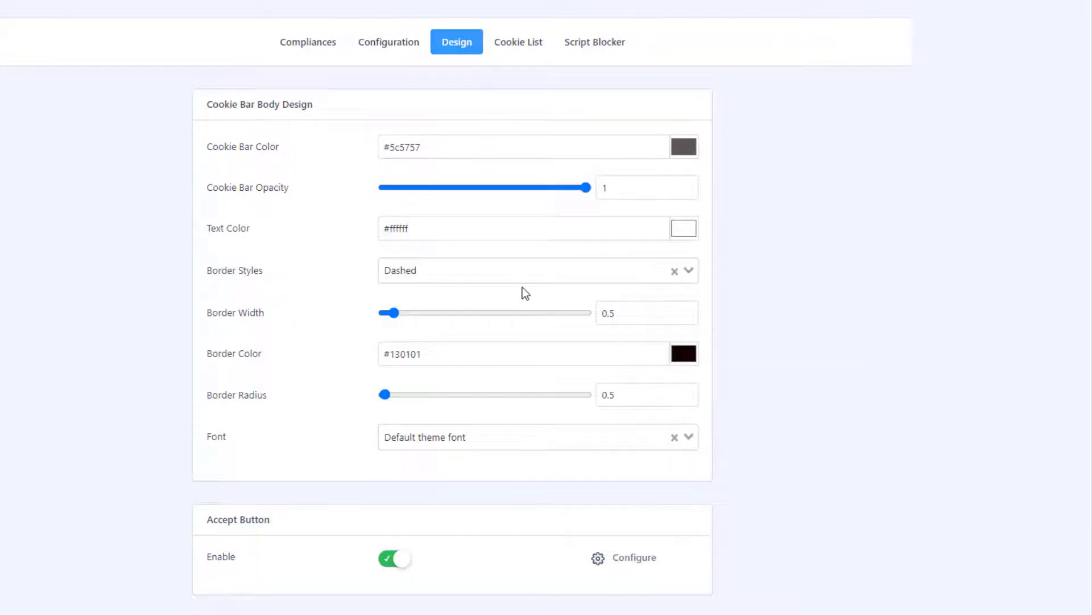
- Set border width 1 and border radius 2, keeping Default theme font
left_click(536, 271)
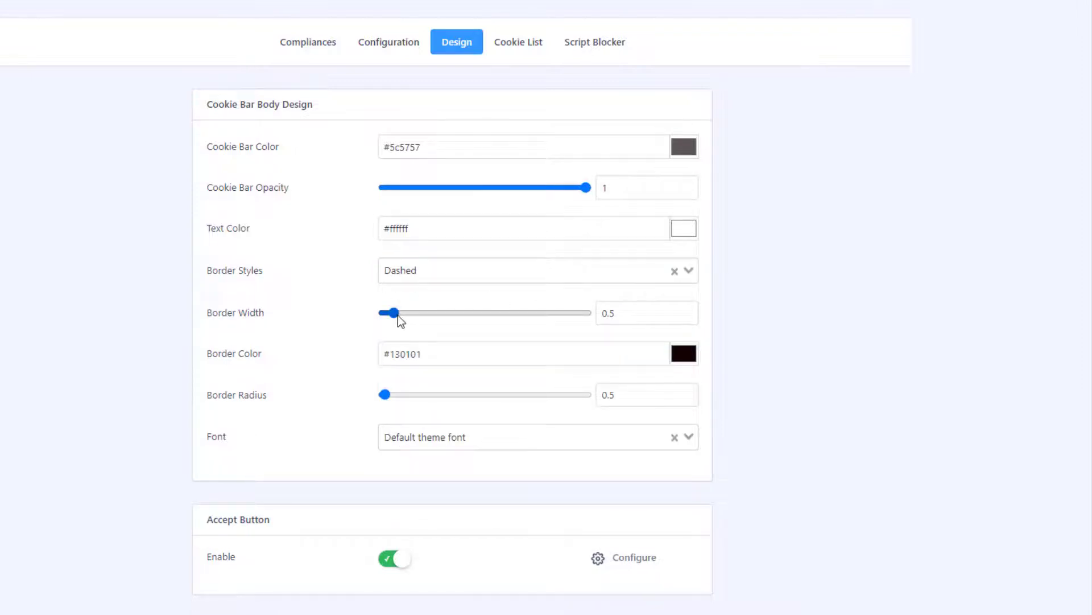
left_click_drag(390, 313, 403, 313)
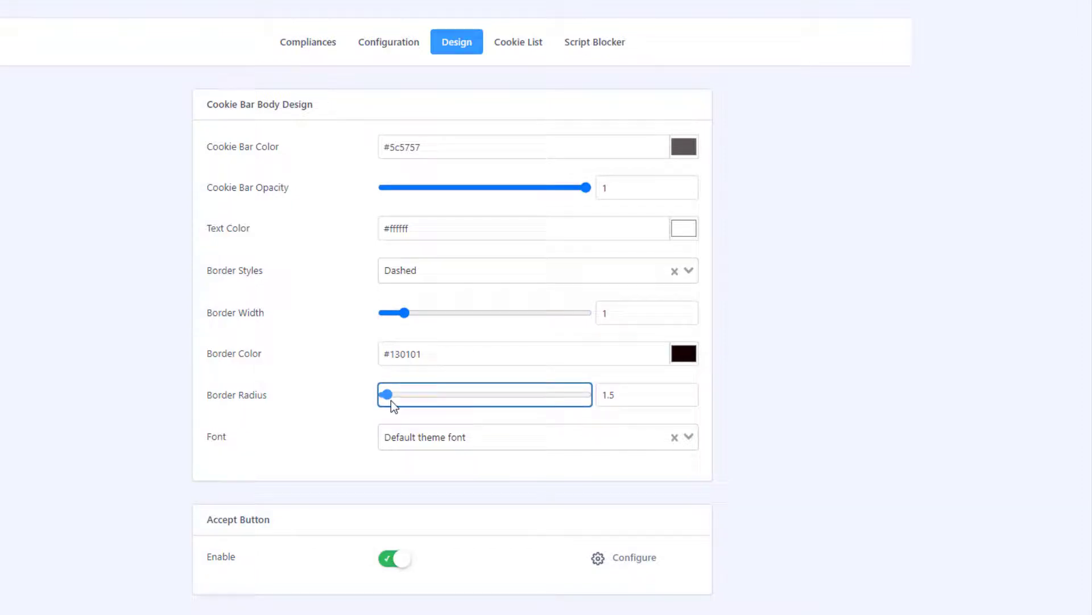
left_click_drag(386, 395, 383, 395)
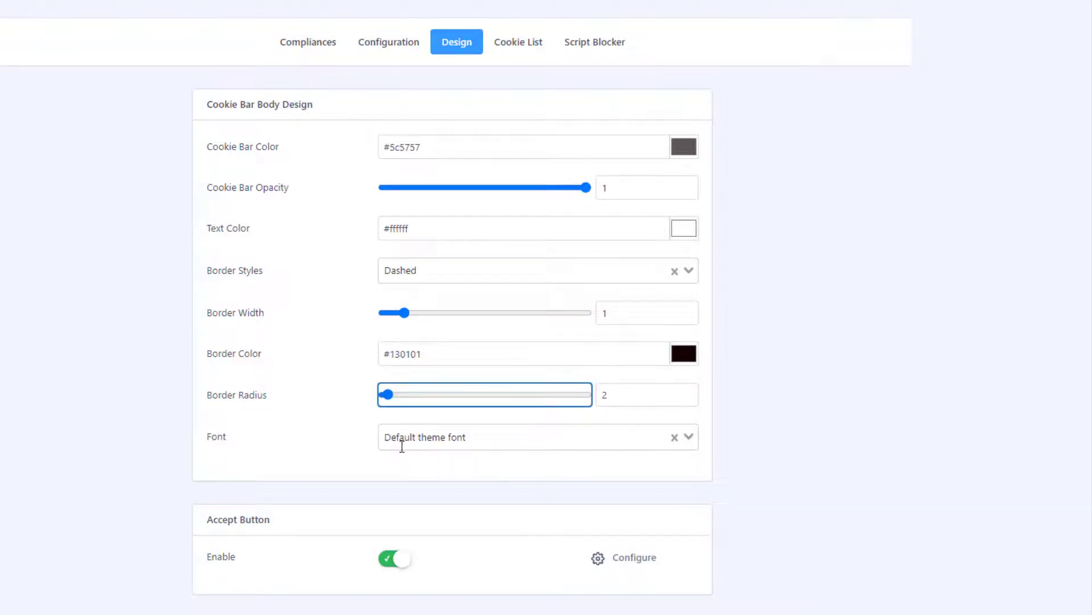
left_click(529, 437)
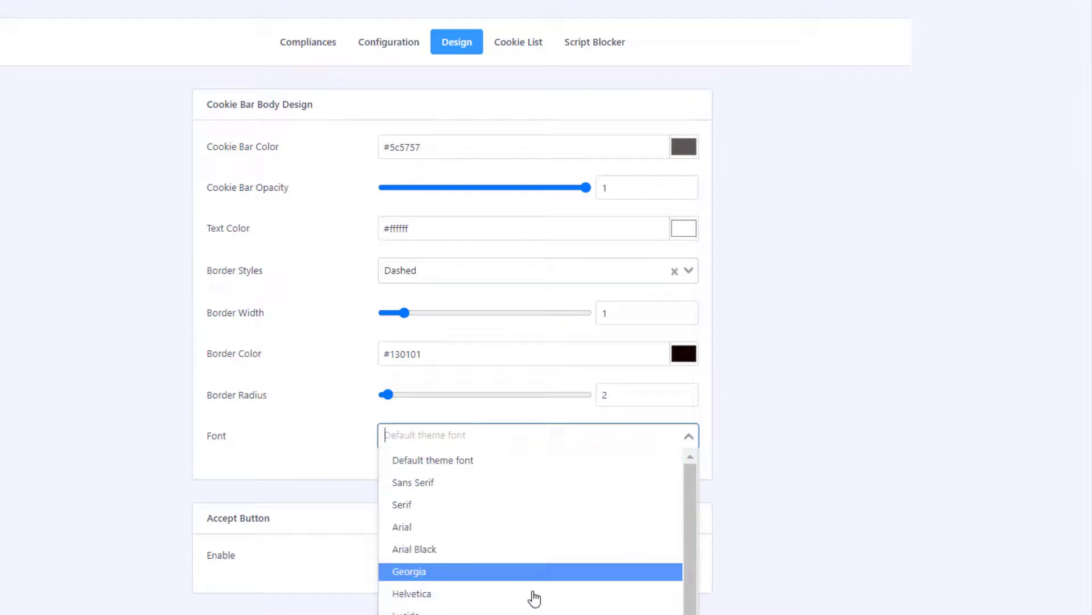
mouse_move(544, 466)
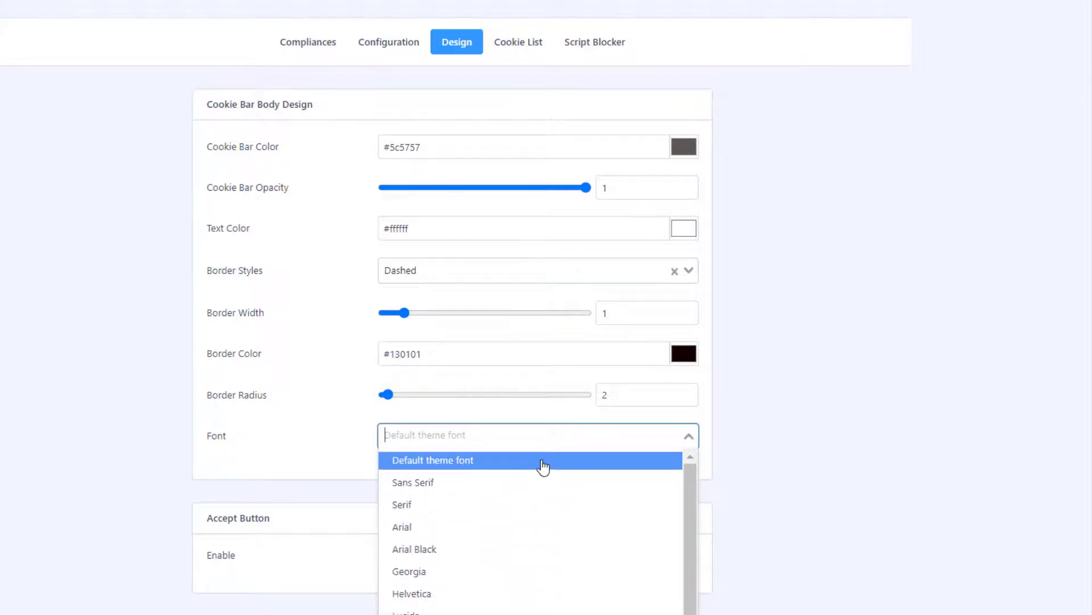
left_click(432, 459)
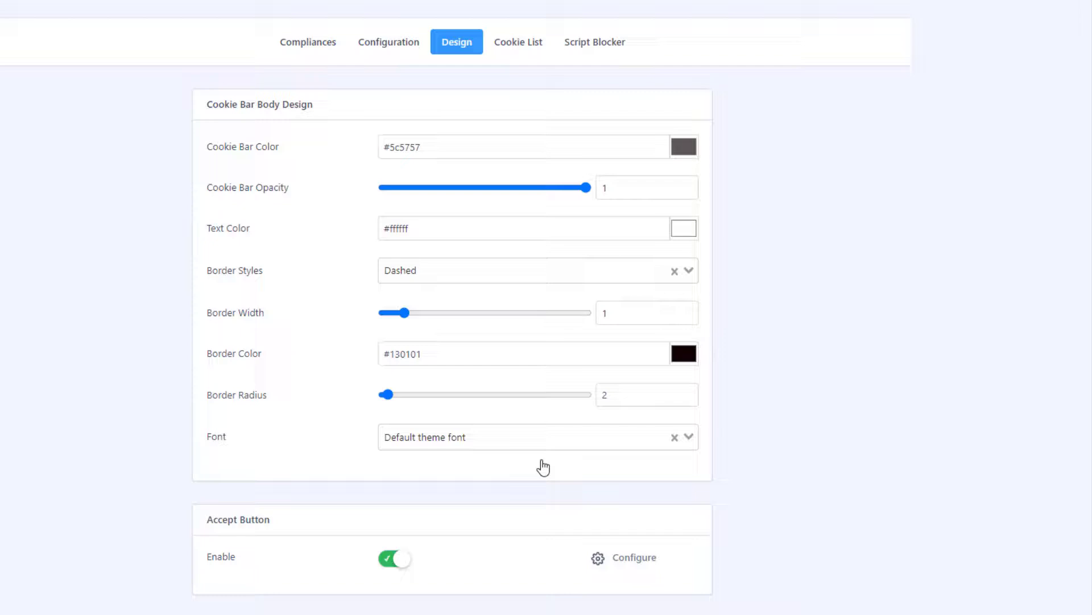
- Review the Accept button's Configure settings and leave them unchanged with Done
scroll("down", 3)
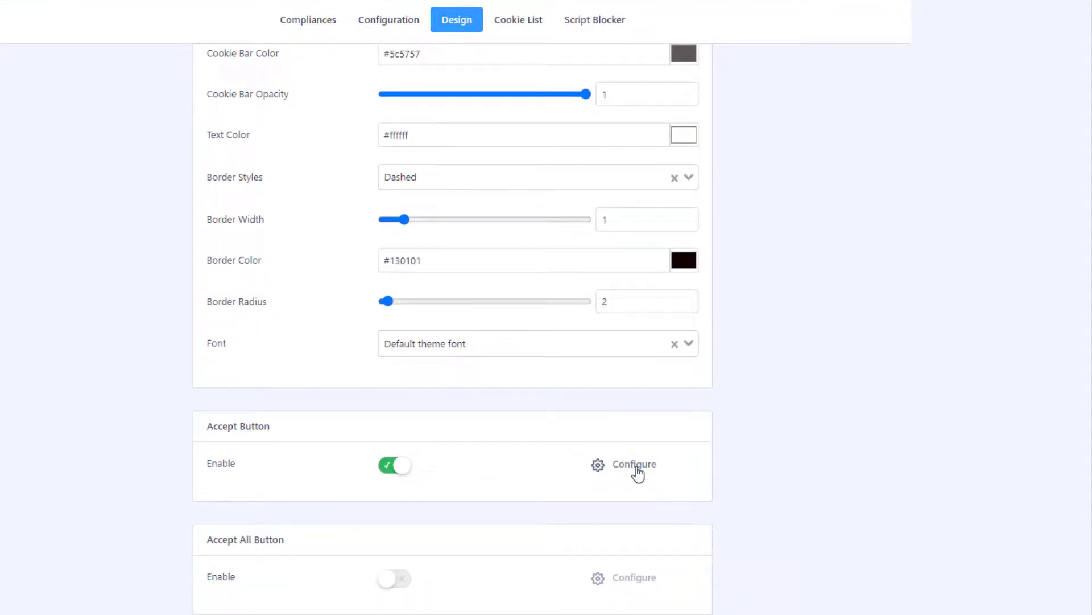
left_click(633, 465)
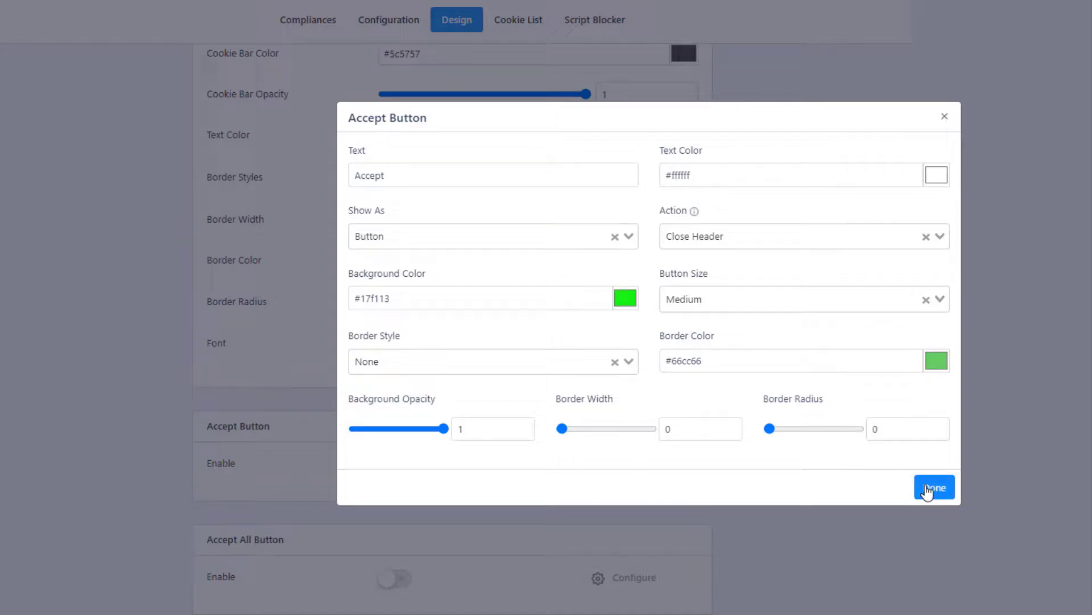
left_click(934, 487)
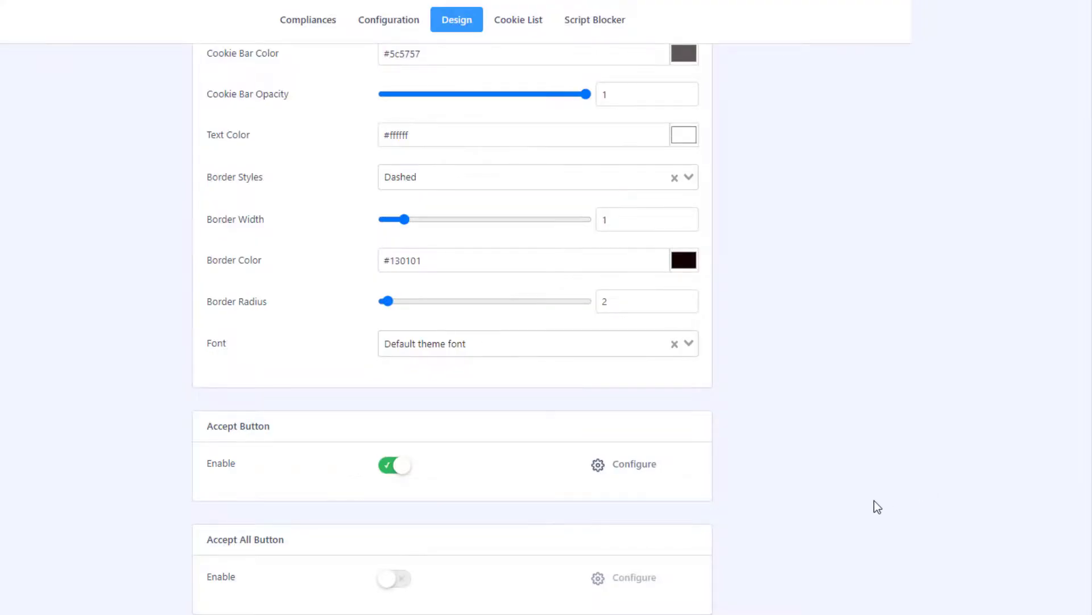
- Save the cookie bar design changes so the restyled bar shows on the site
scroll("down", 3)
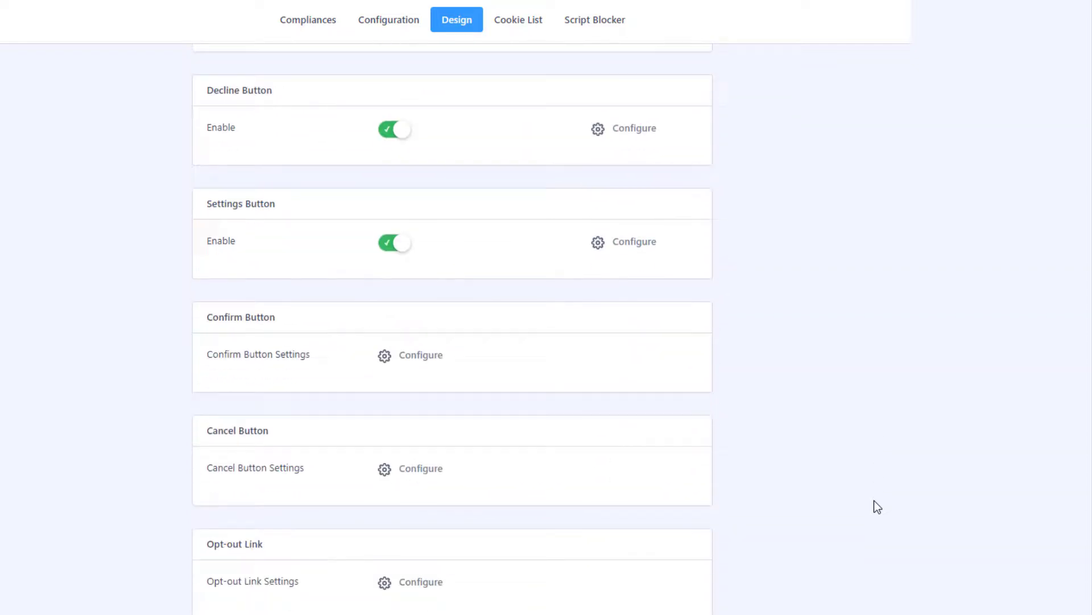
scroll("down", 3)
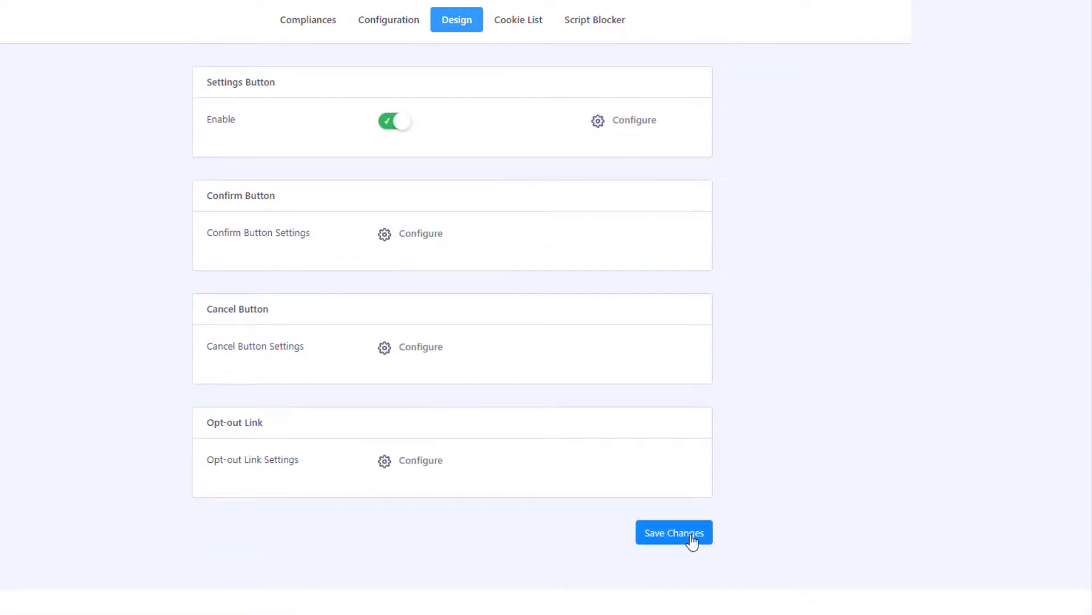
left_click(673, 533)
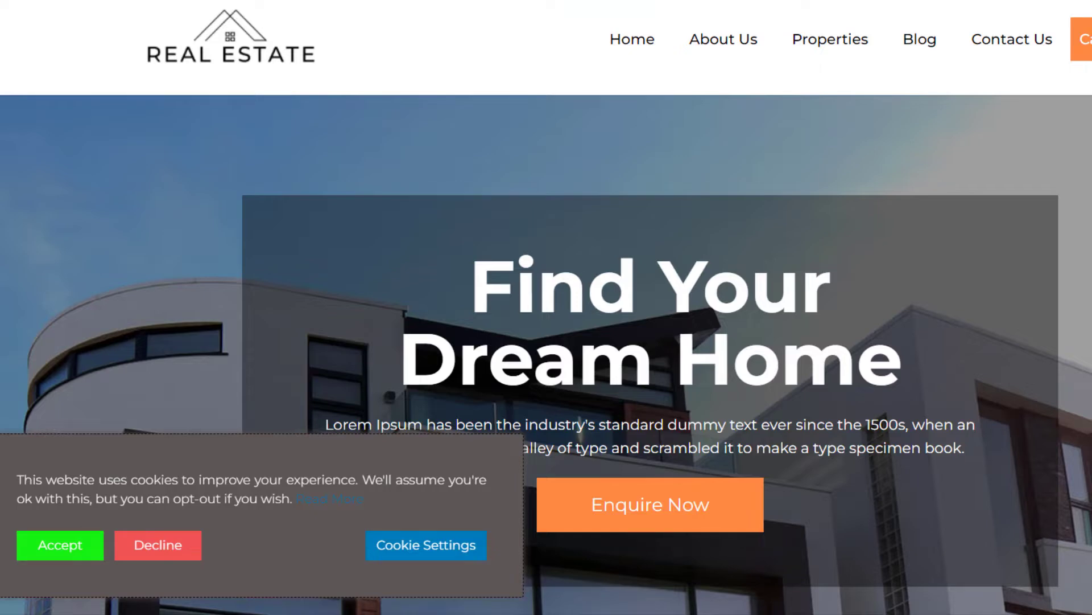